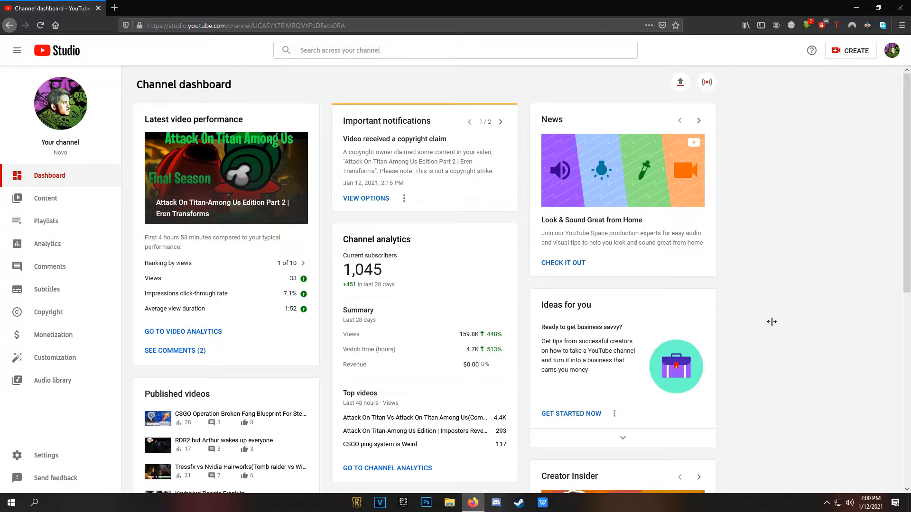
pyautogui.moveTo(799, 217)
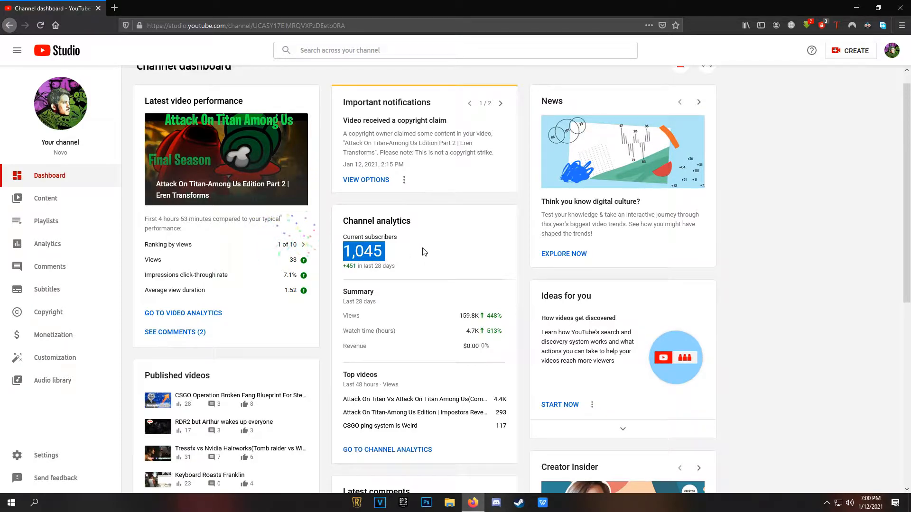
pyautogui.moveTo(415, 254)
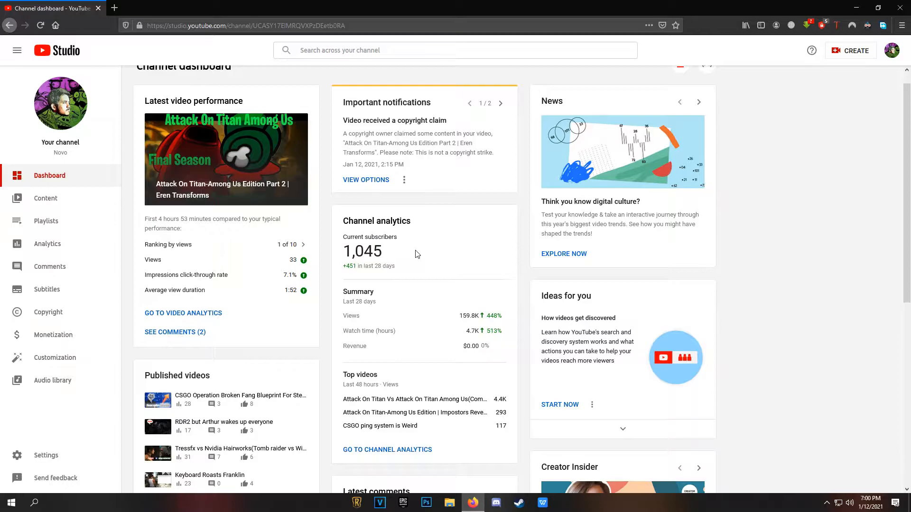
pyautogui.moveTo(447, 254)
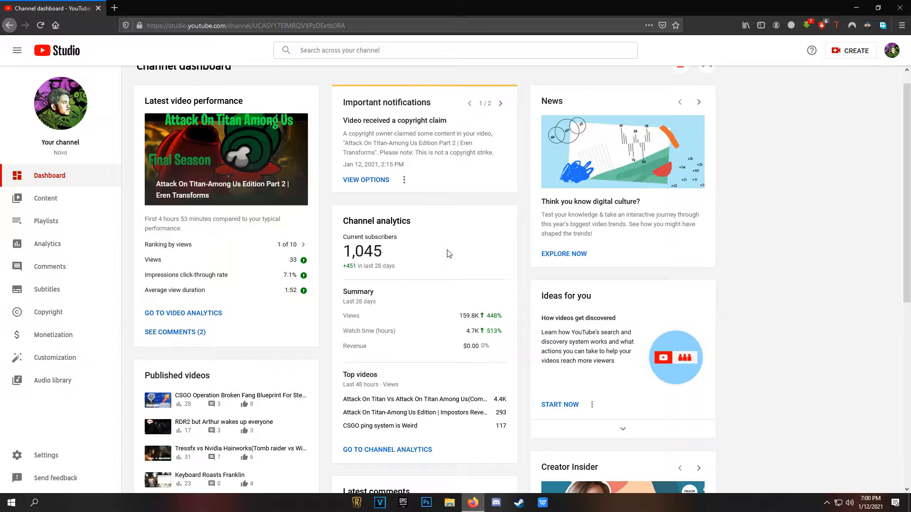
pyautogui.moveTo(450, 248)
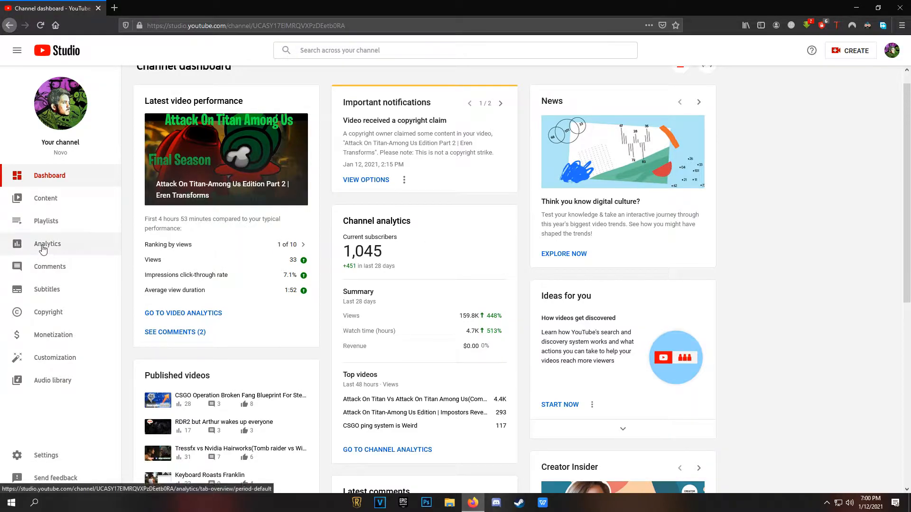
# View the channel analytics Overview (159,823 views, +451 subs) and highlight the realtime 1,045 subscriber count.
pyautogui.click(47, 243)
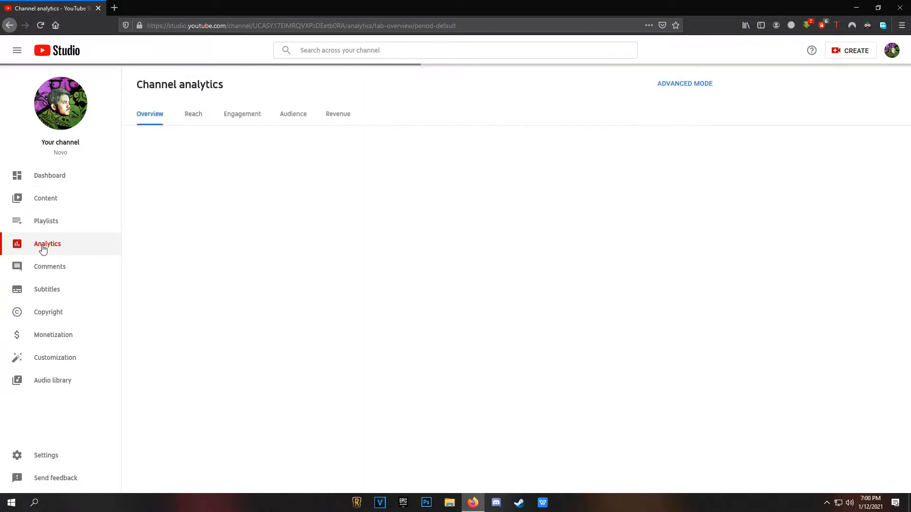
pyautogui.click(47, 243)
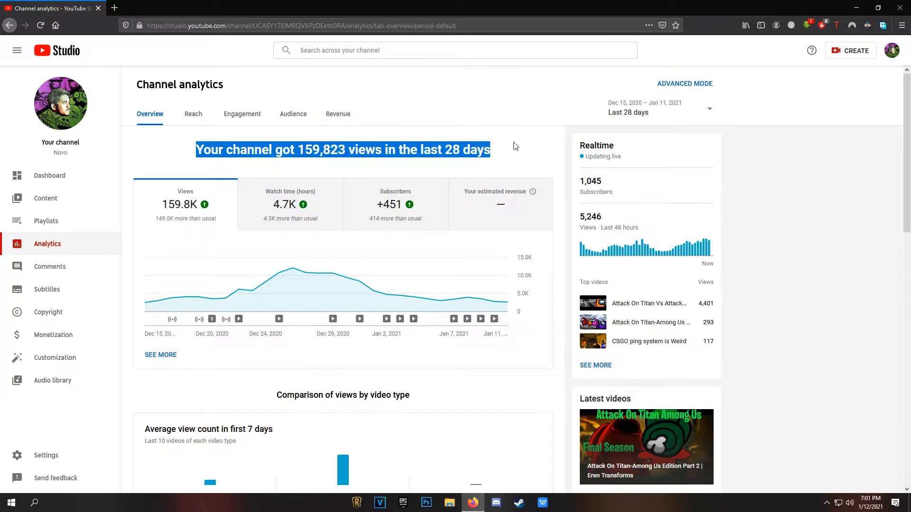
pyautogui.click(501, 151)
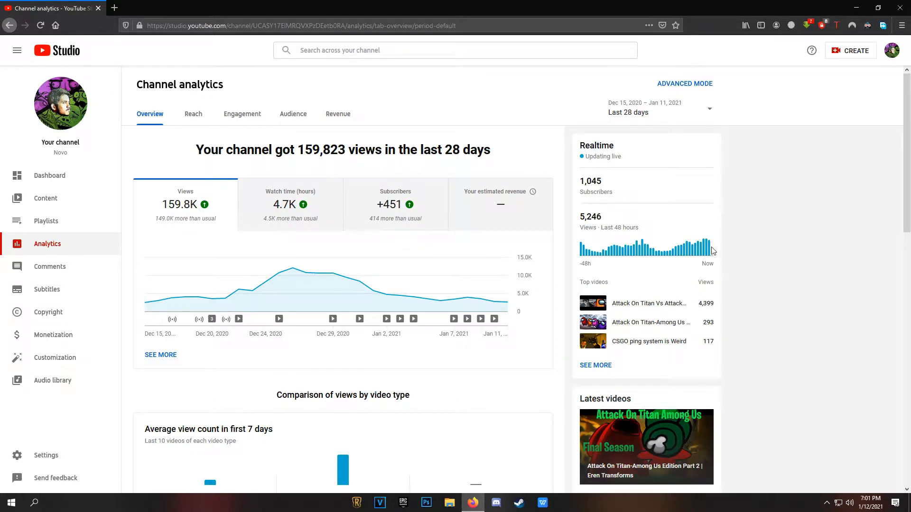
pyautogui.moveTo(707, 248)
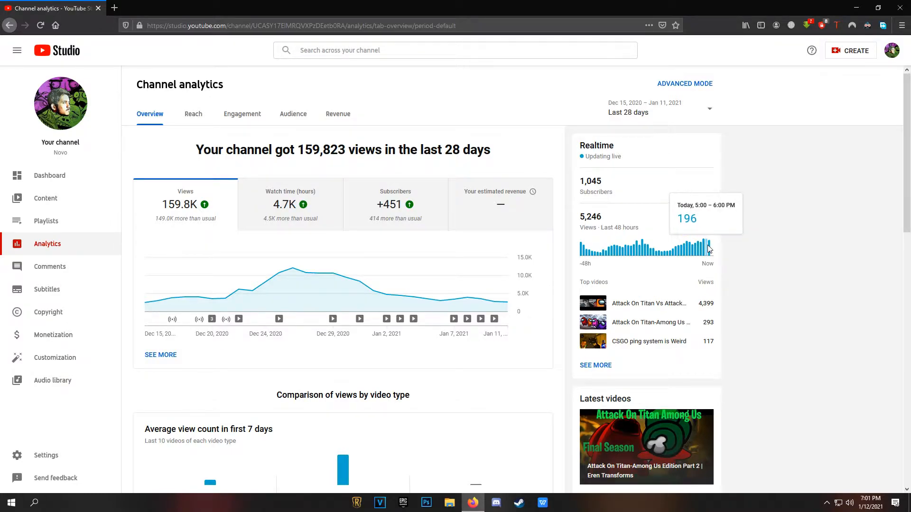
pyautogui.moveTo(757, 220)
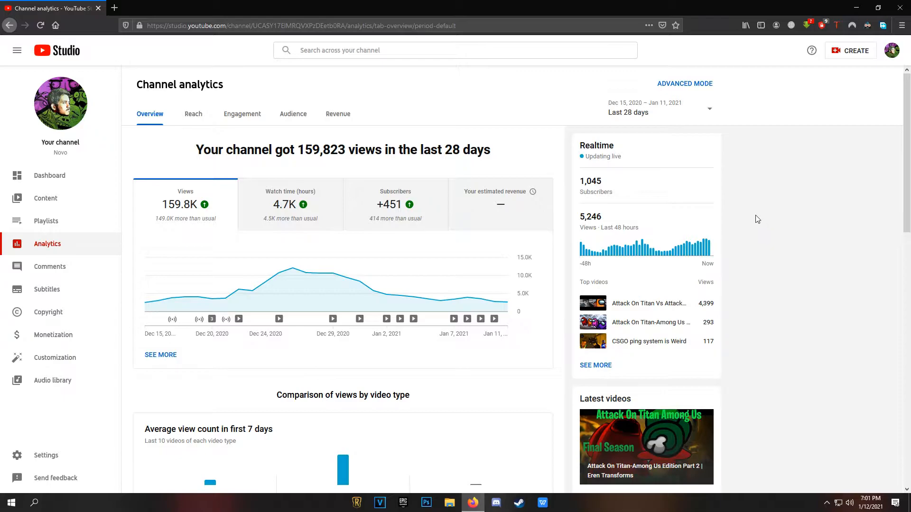
pyautogui.doubleClick(590, 180)
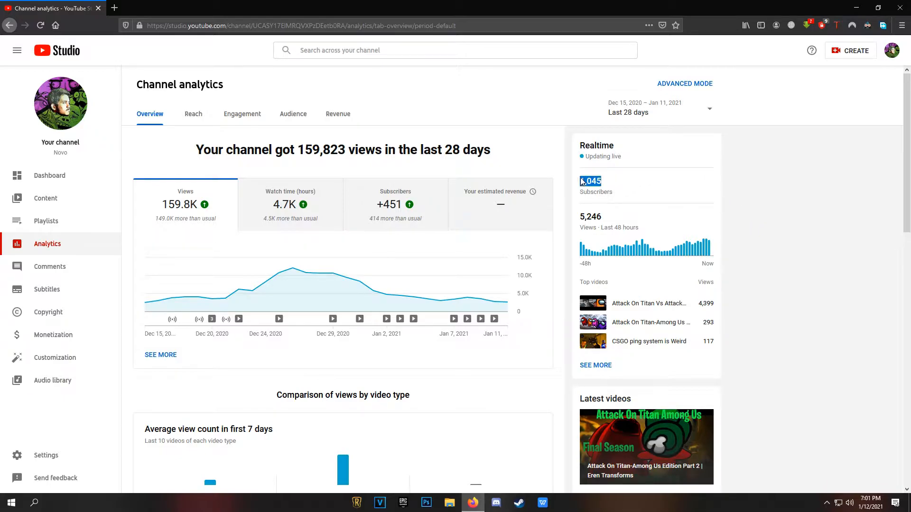
pyautogui.scroll(-3)
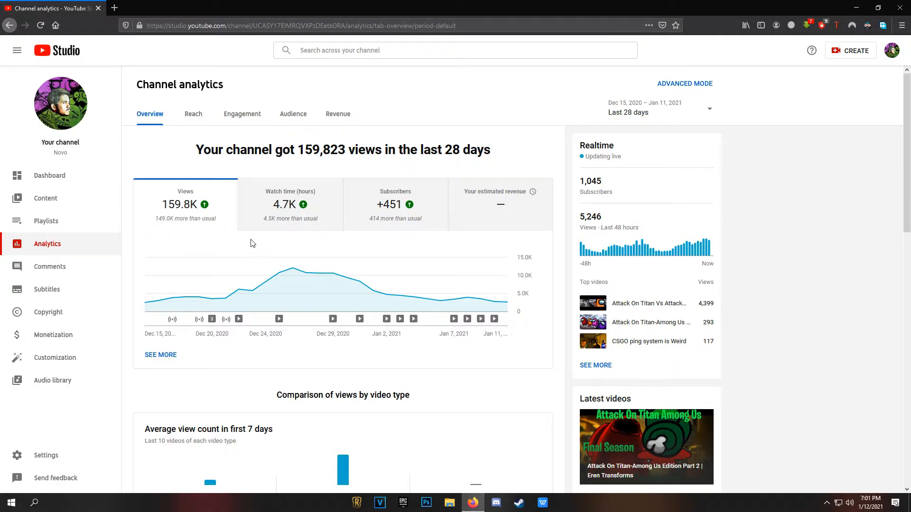
# Browse the Content uploads list and move to its next page to reach the Attack On Titan video.
pyautogui.click(46, 198)
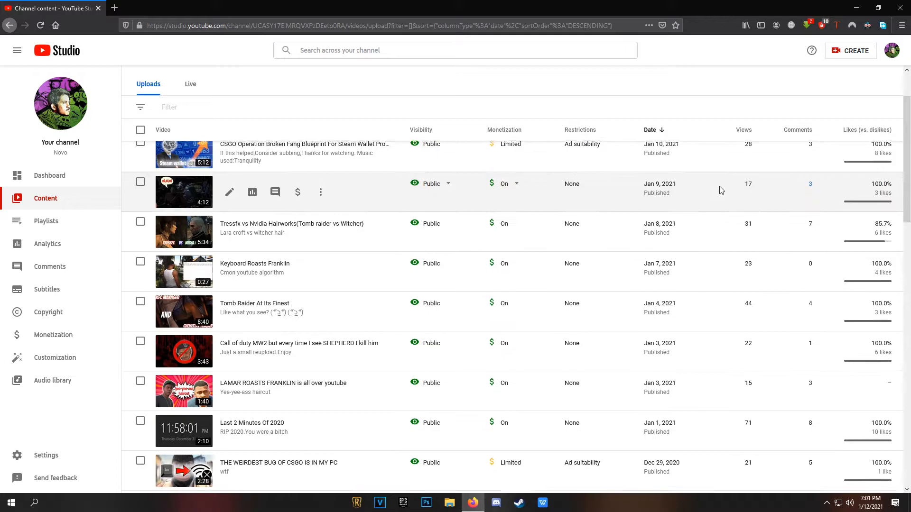
pyautogui.scroll(-3)
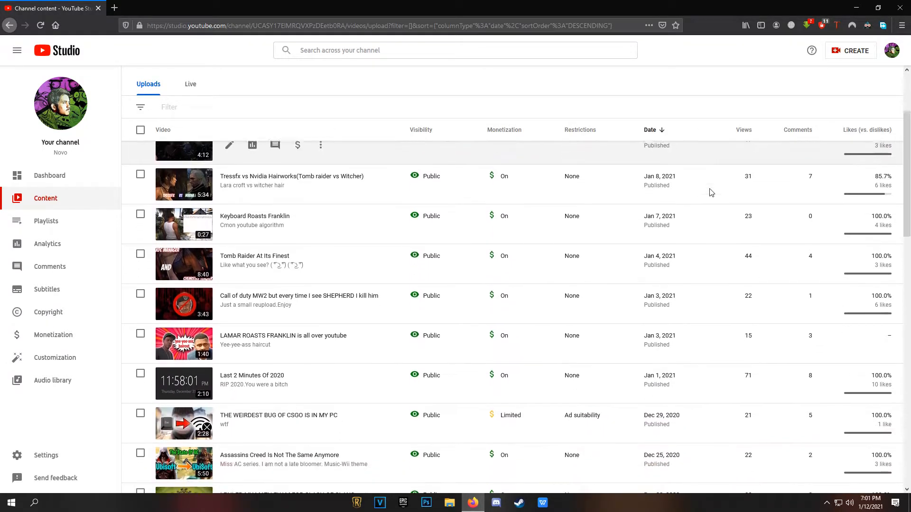
pyautogui.scroll(-3)
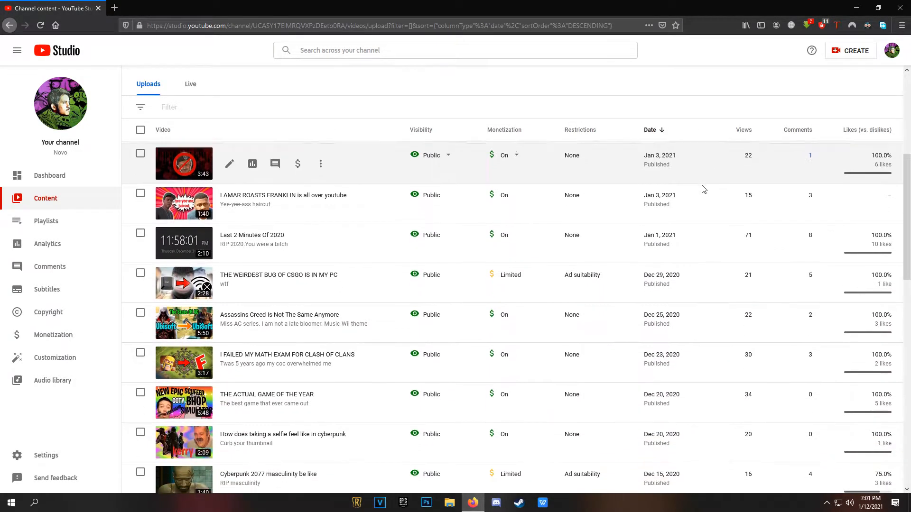
pyautogui.scroll(-3)
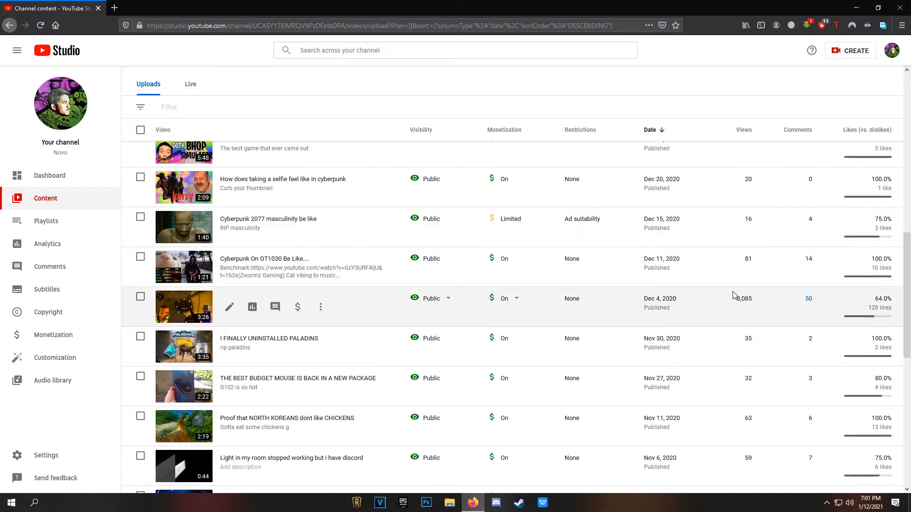
pyautogui.scroll(-3)
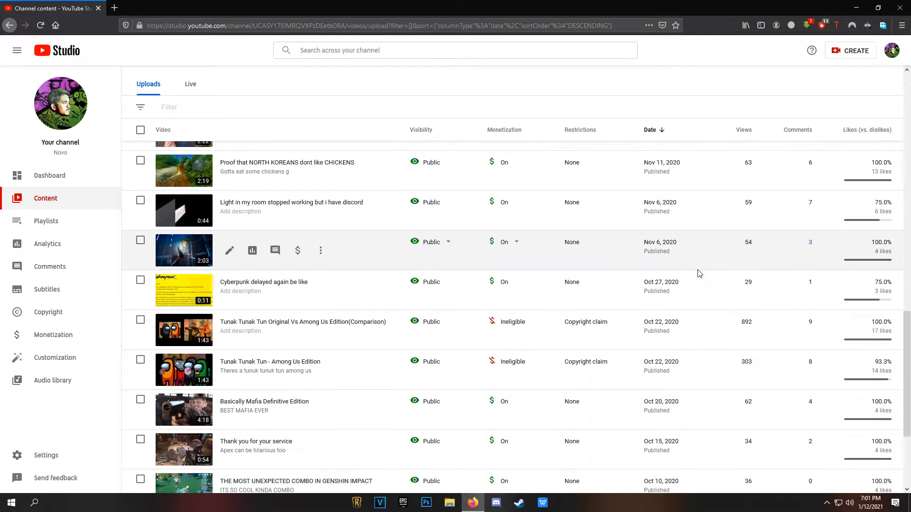
pyautogui.scroll(-3)
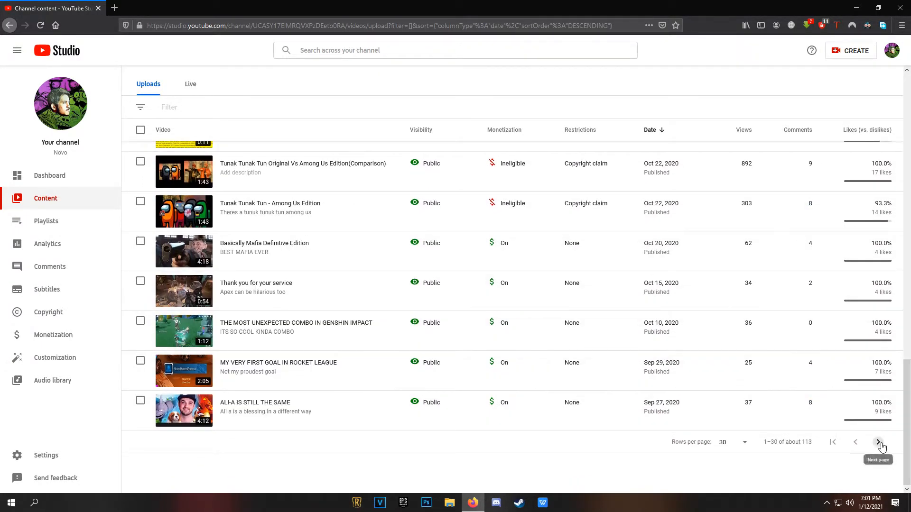
pyautogui.click(877, 442)
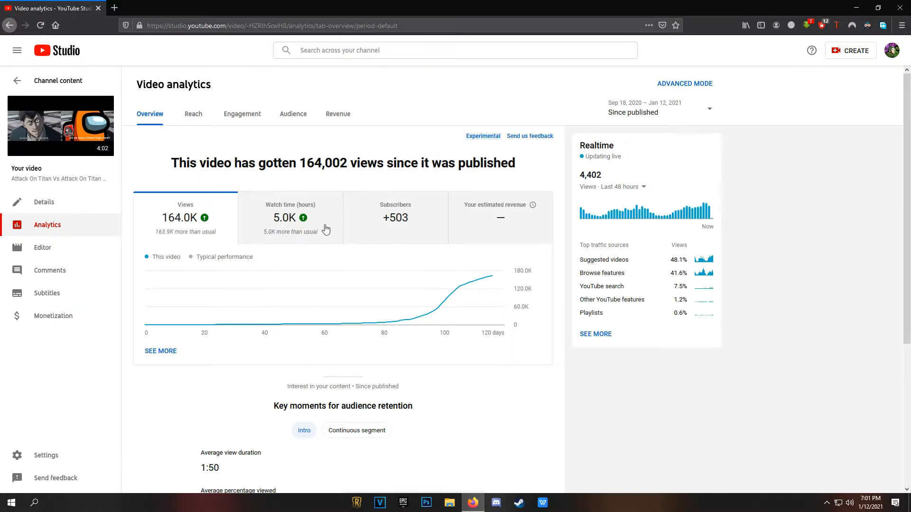
pyautogui.click(395, 218)
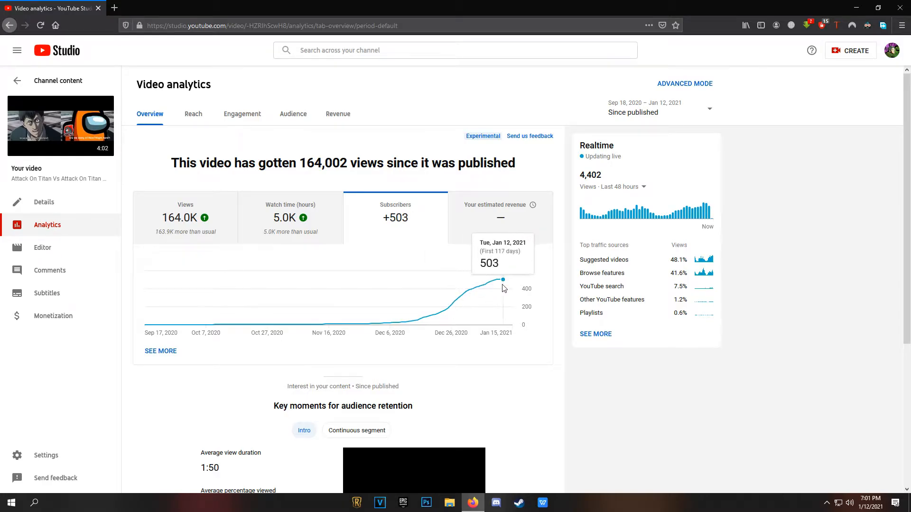
pyautogui.moveTo(277, 263)
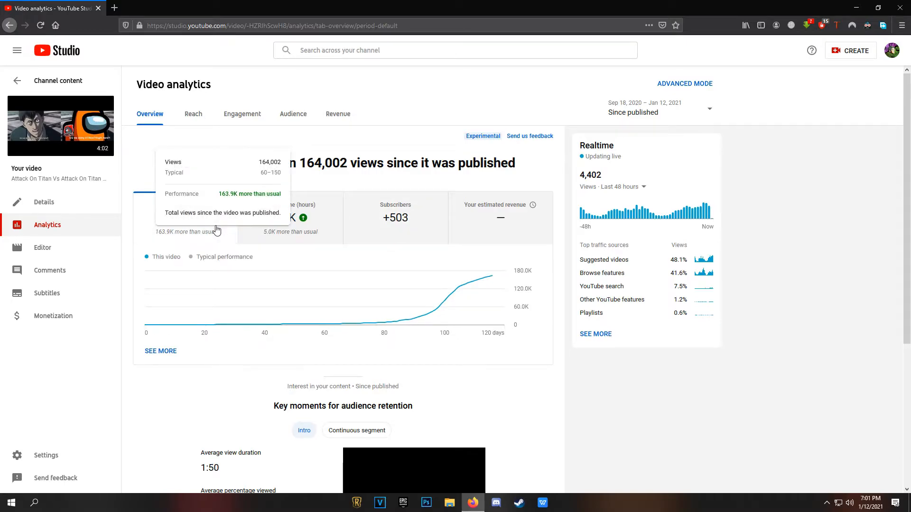
pyautogui.moveTo(365, 269)
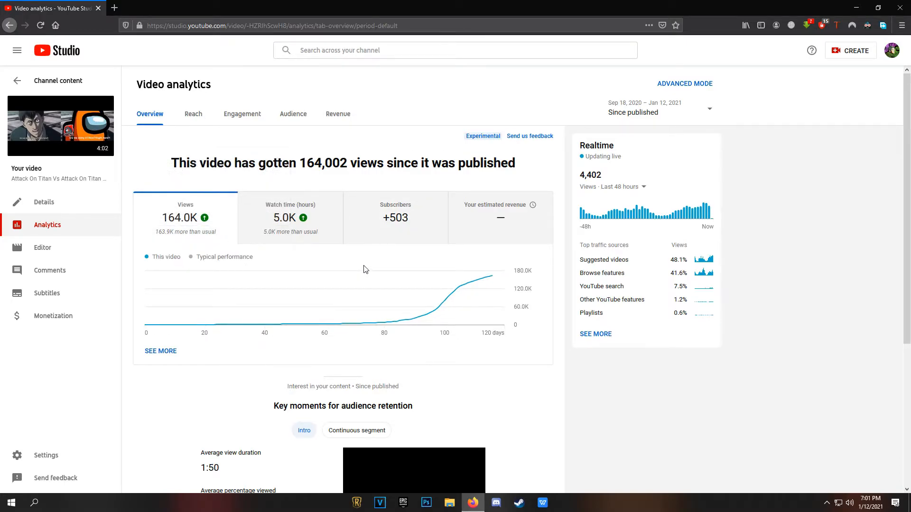
pyautogui.moveTo(312, 277)
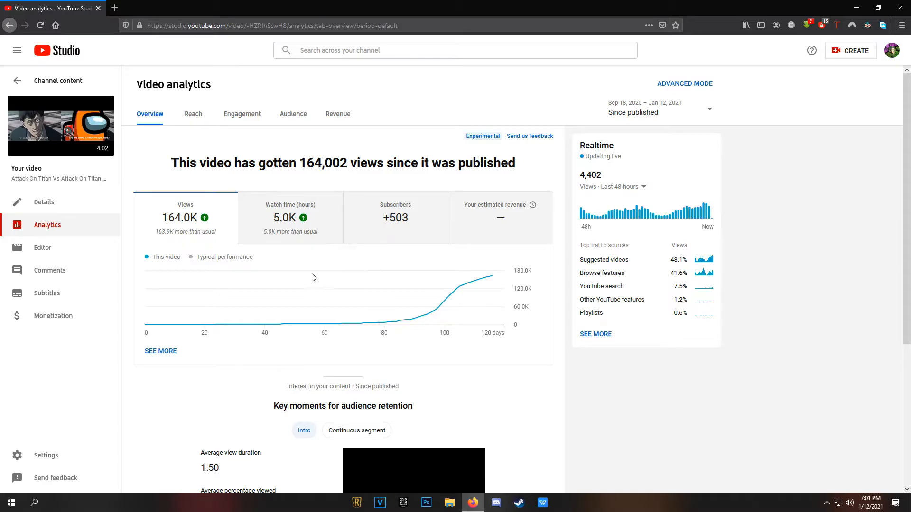
pyautogui.moveTo(272, 231)
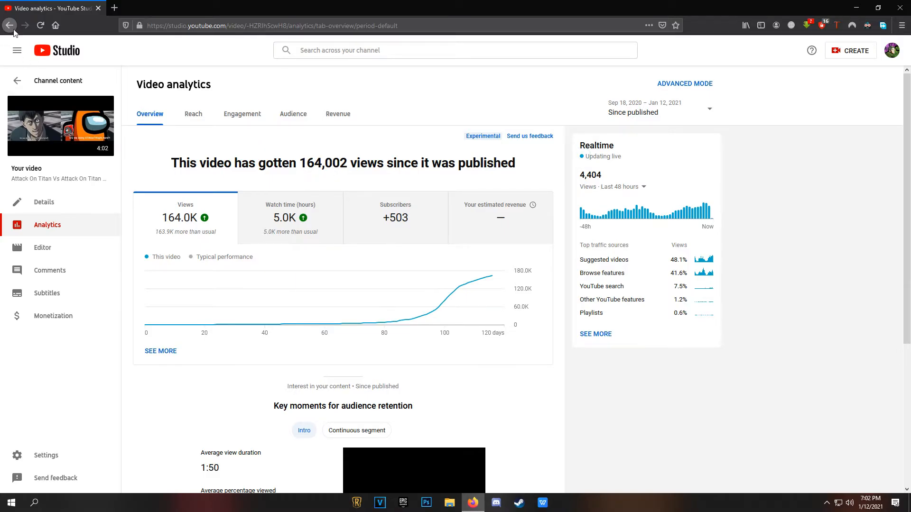
# Return to Content and view analytics for Attack On Titan-Among Us Edition (16,432 views).
pyautogui.click(10, 26)
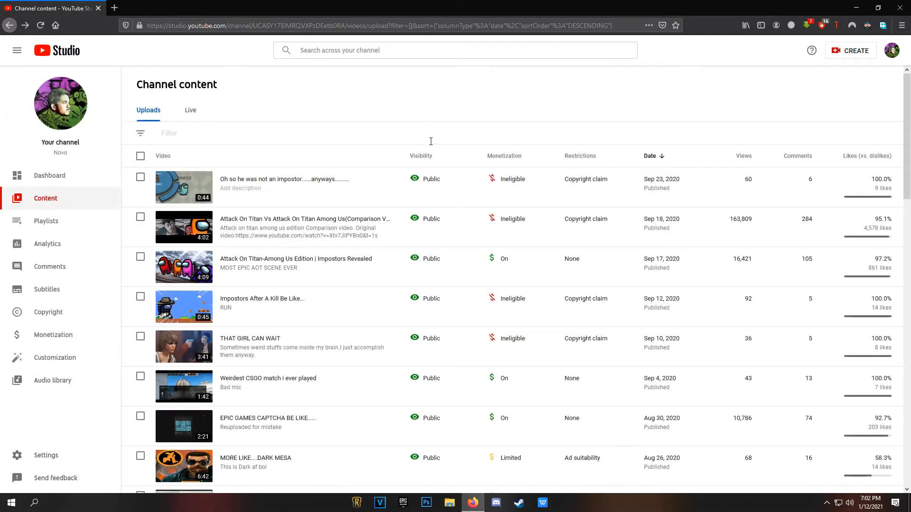
pyautogui.moveTo(251, 267)
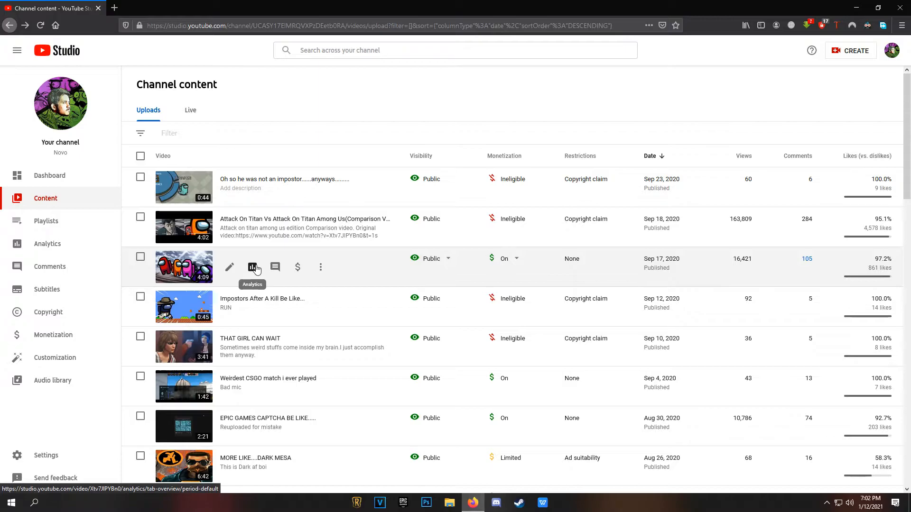
pyautogui.click(252, 267)
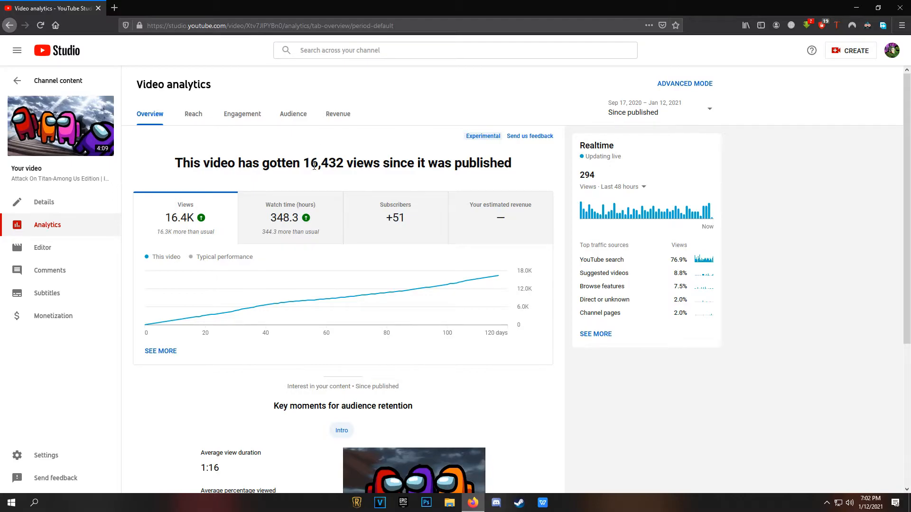
# Head back toward the channel's uploads list from the video analytics page.
pyautogui.doubleClick(324, 164)
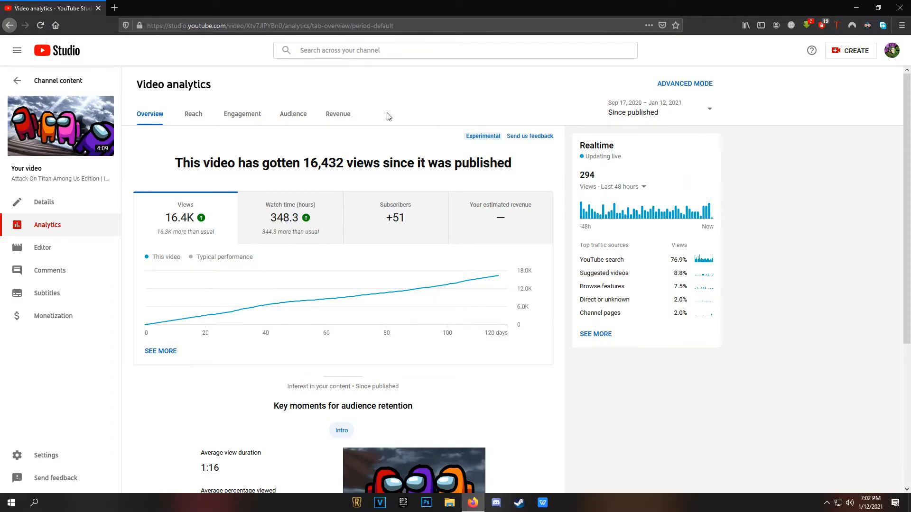
pyautogui.moveTo(401, 122)
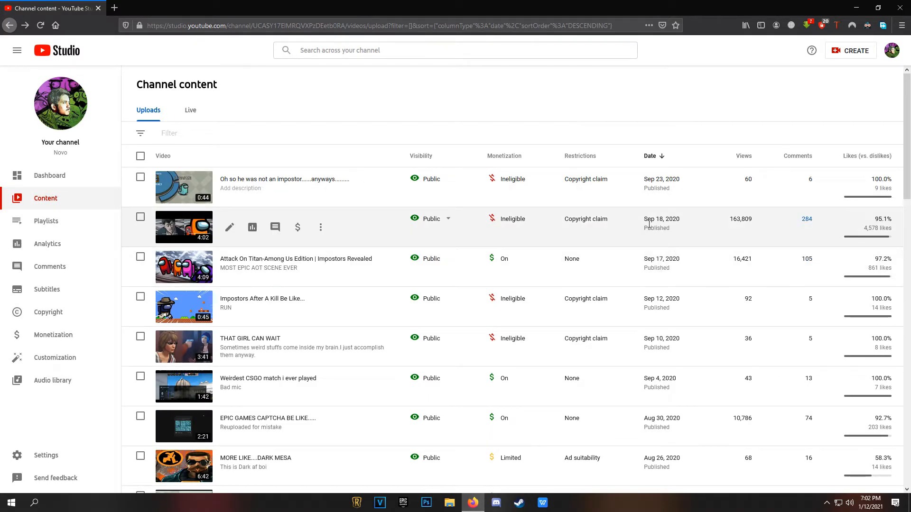
pyautogui.moveTo(693, 217)
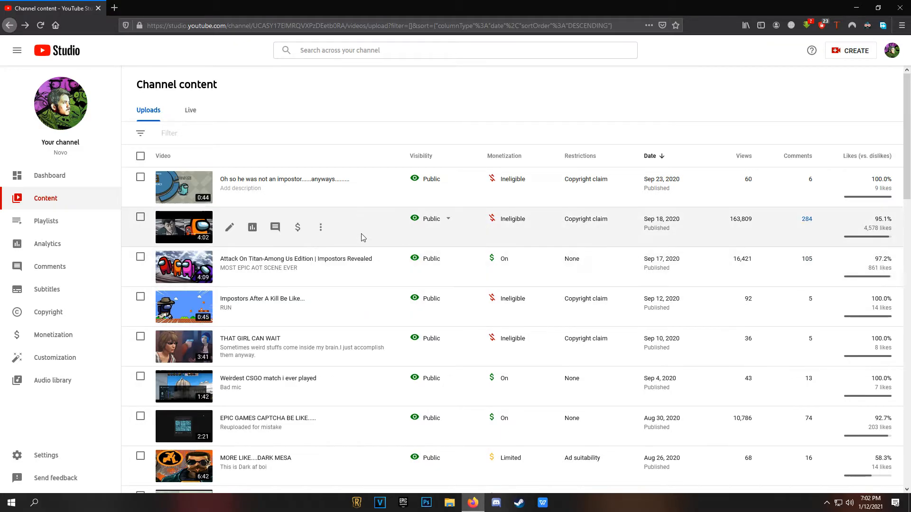
pyautogui.moveTo(366, 222)
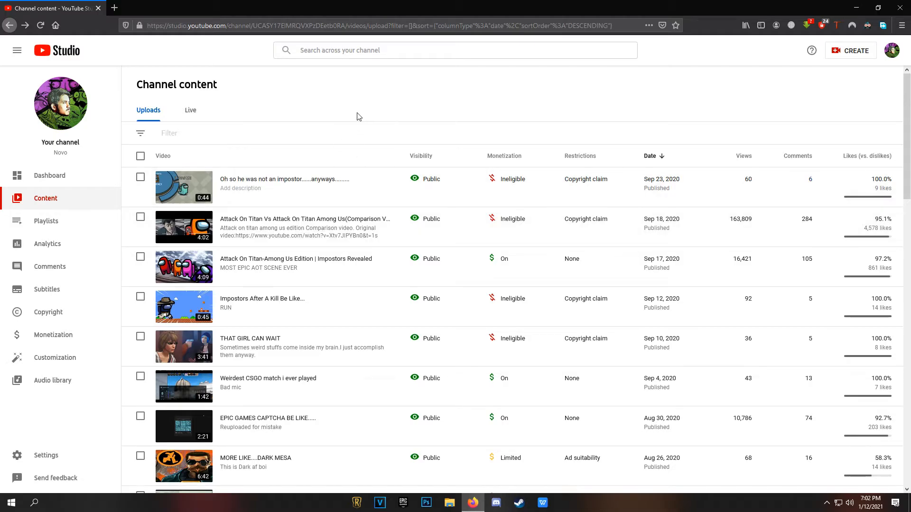
pyautogui.moveTo(358, 113)
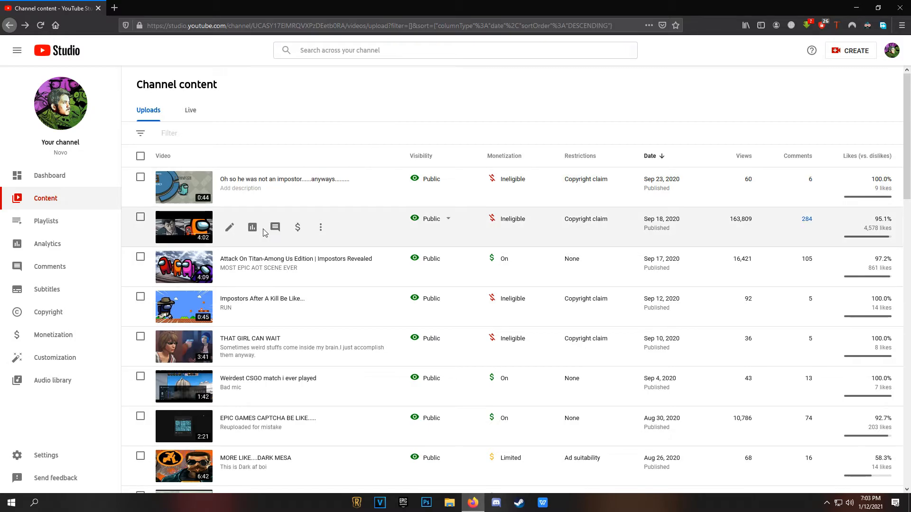
# View analytics for Attack On Titan Vs Attack On Titan Among Us (164,002 views, +503 subs).
pyautogui.click(252, 227)
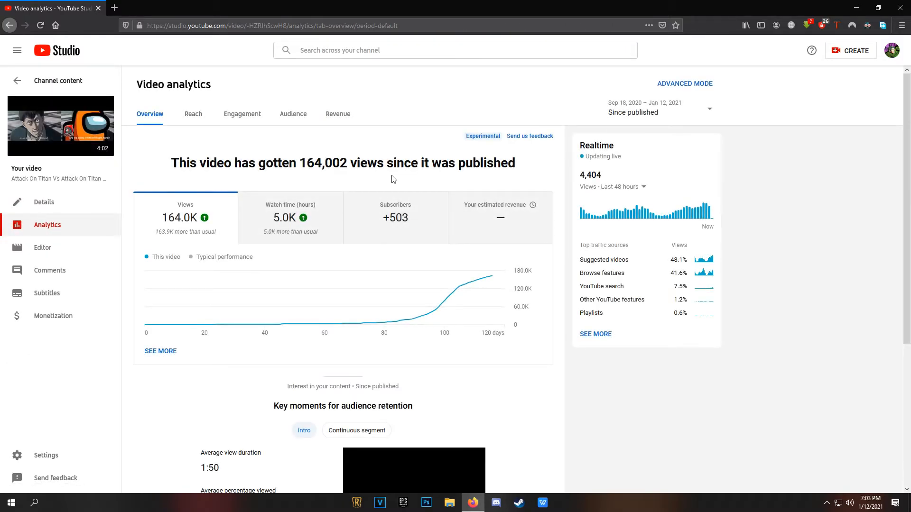
pyautogui.moveTo(528, 157)
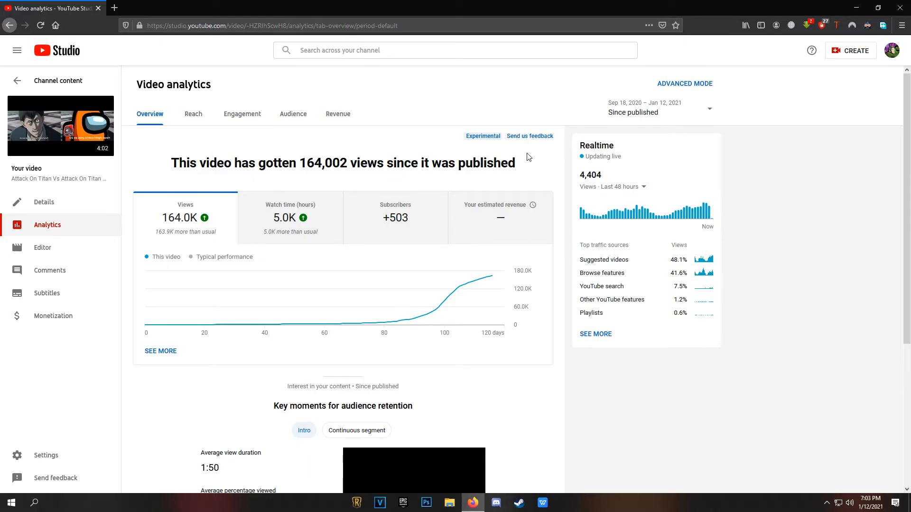
pyautogui.moveTo(228, 179)
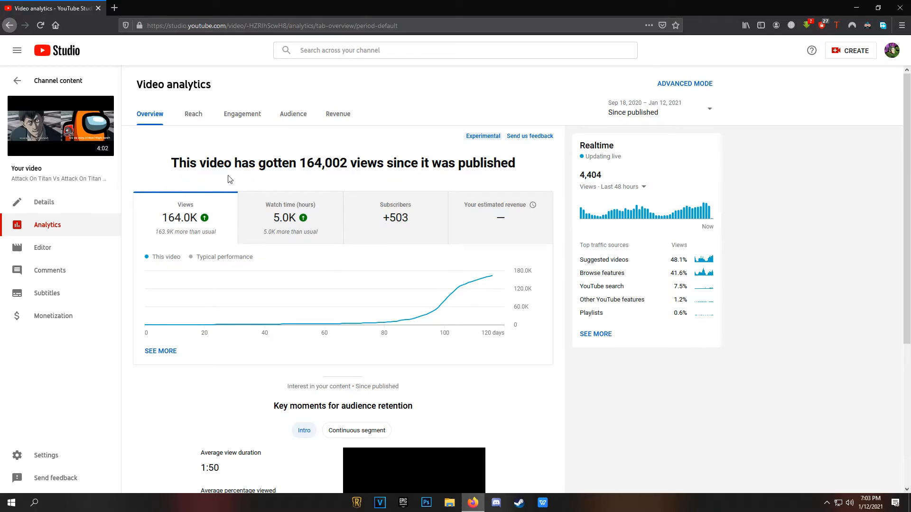
pyautogui.moveTo(317, 258)
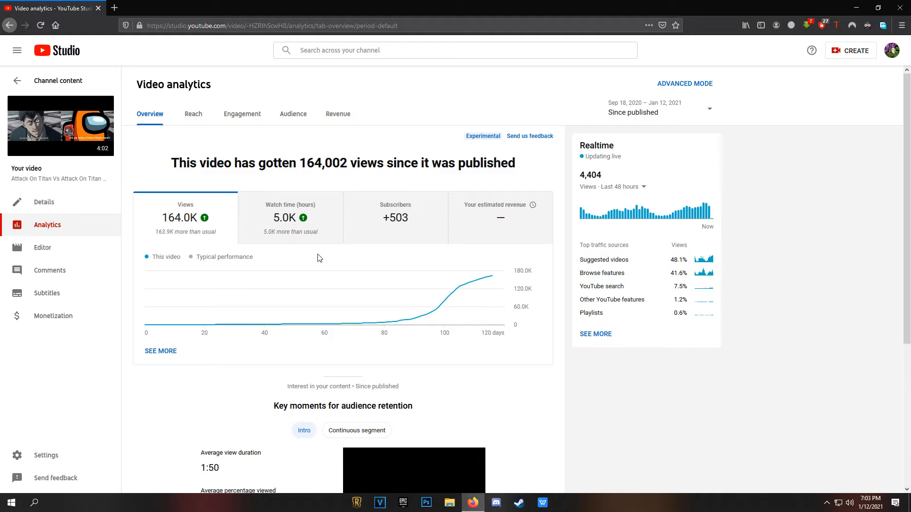
pyautogui.moveTo(452, 157)
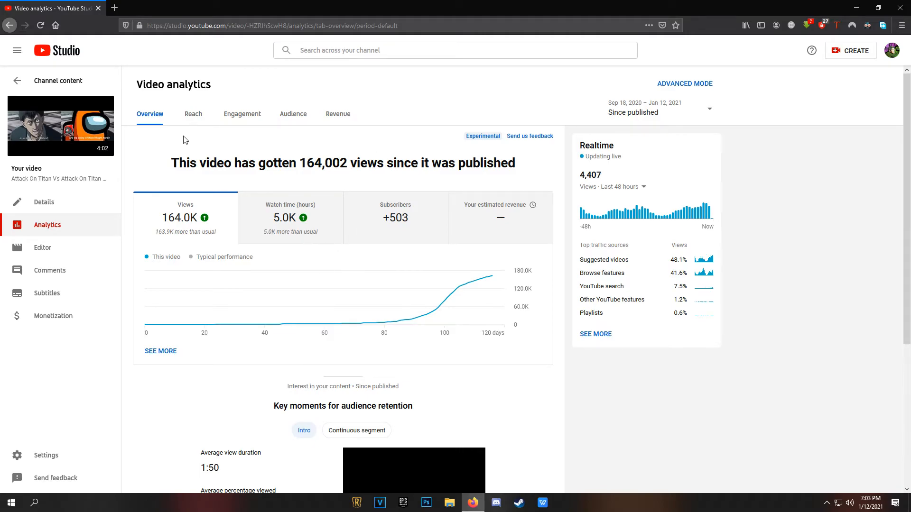
pyautogui.moveTo(404, 134)
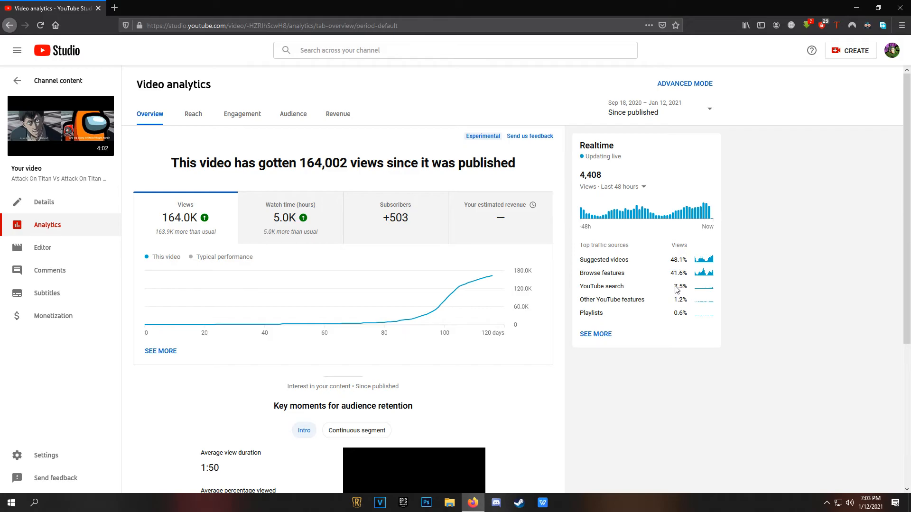
pyautogui.moveTo(690, 289)
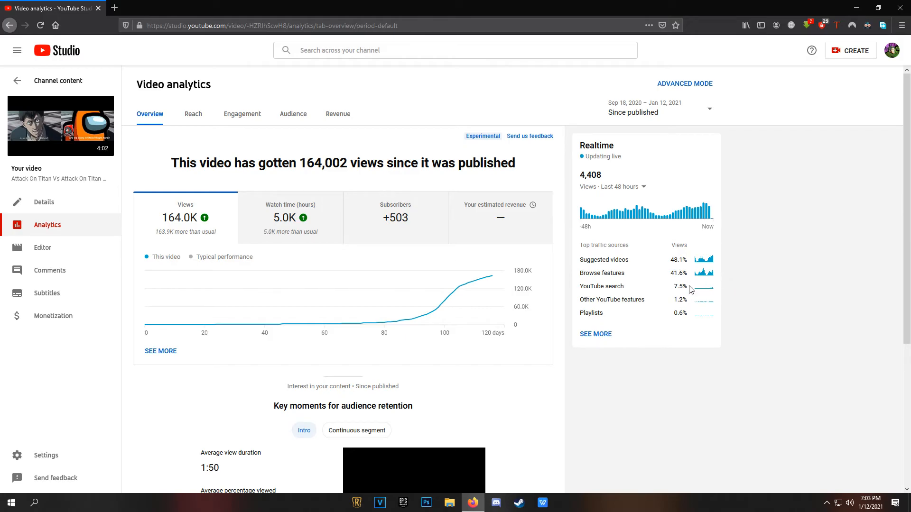
pyautogui.moveTo(749, 240)
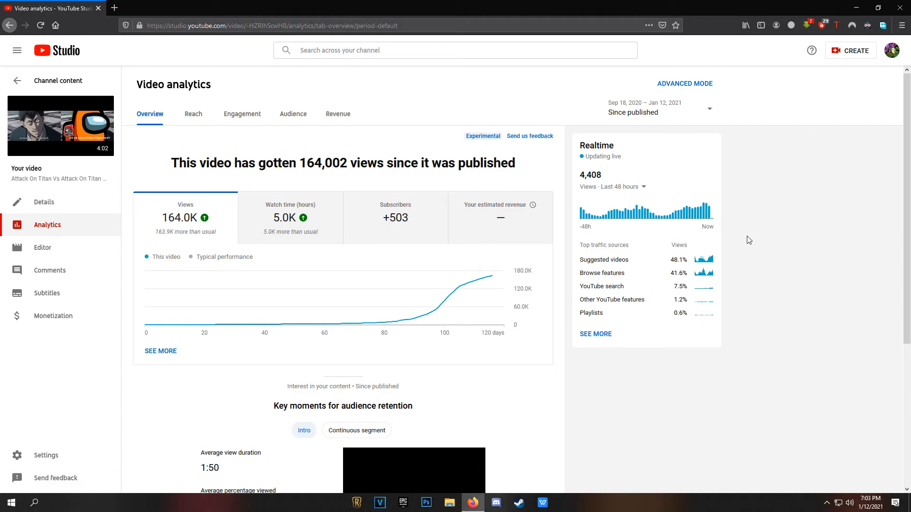
pyautogui.moveTo(623, 264)
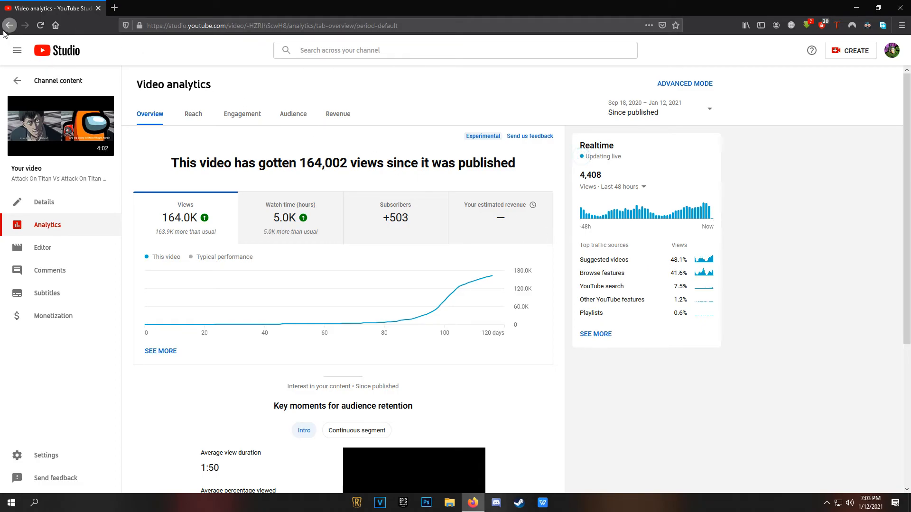
# Navigate back through Content to the channel analytics overview (159,823 views, 1,045 subs).
pyautogui.click(9, 25)
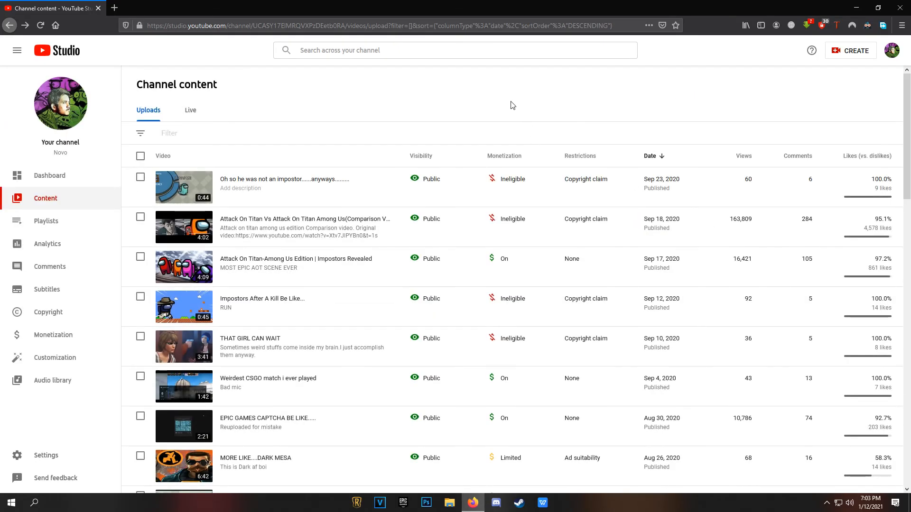
pyautogui.moveTo(512, 105)
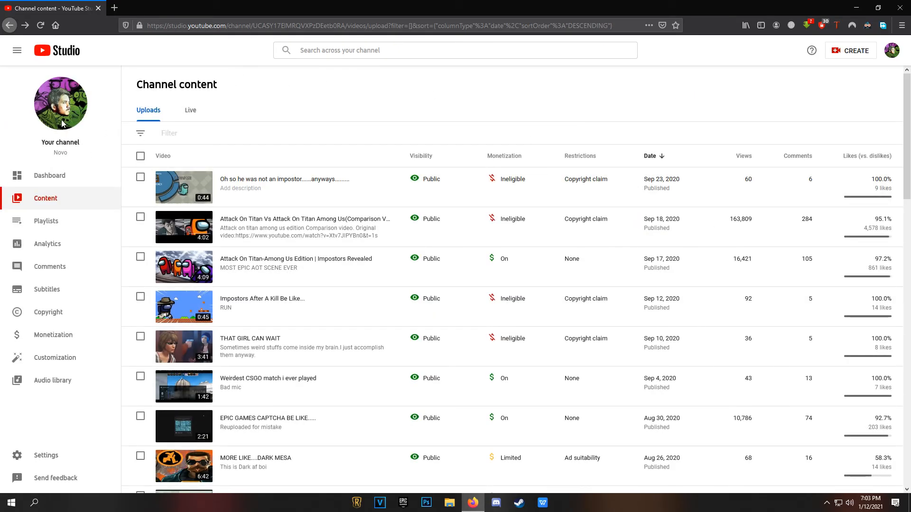
pyautogui.click(9, 25)
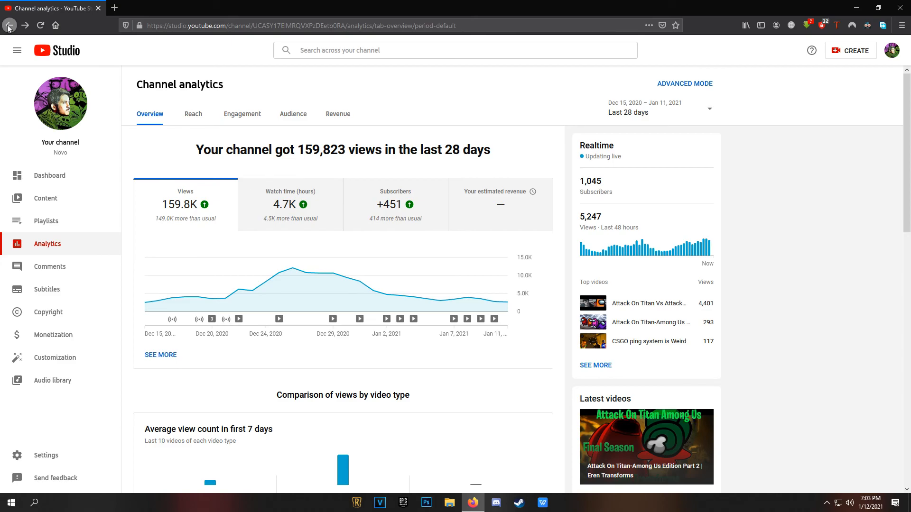
# Return to the channel Dashboard showing 1,045 subscribers, +451 in 28 days.
pyautogui.click(49, 175)
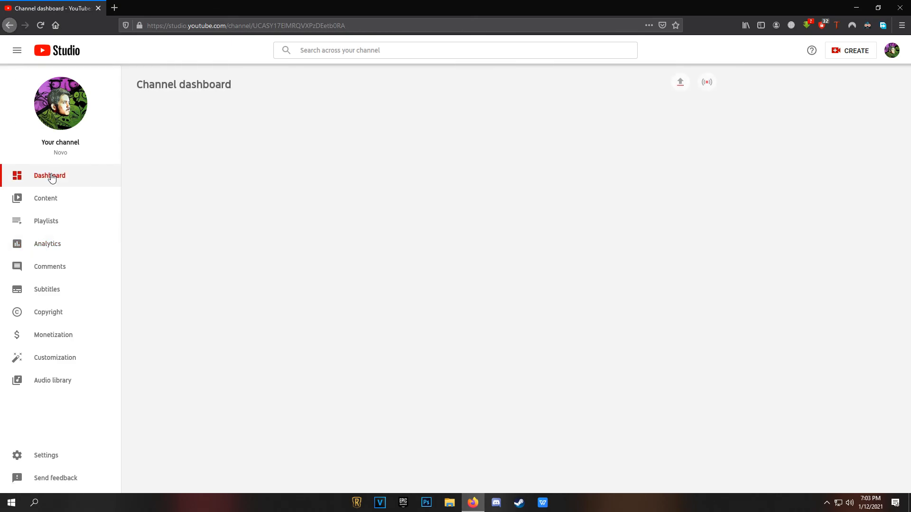
pyautogui.click(49, 176)
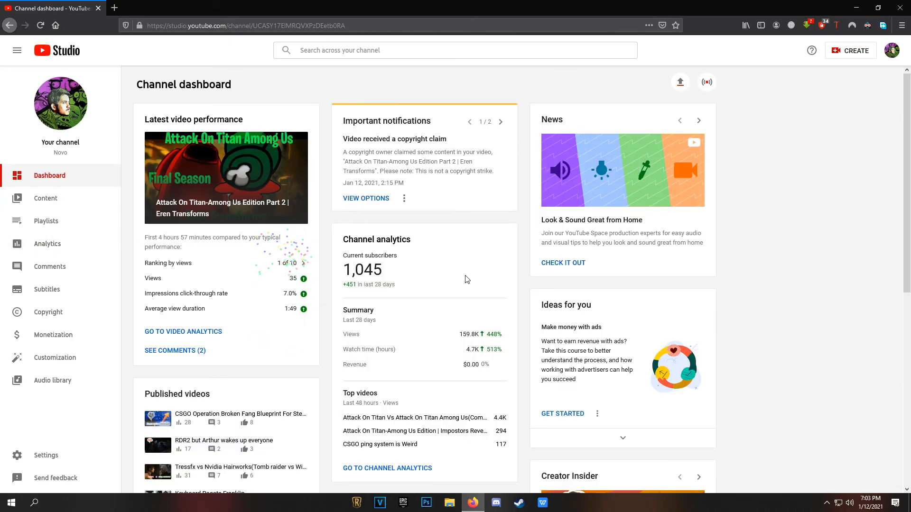
pyautogui.moveTo(459, 268)
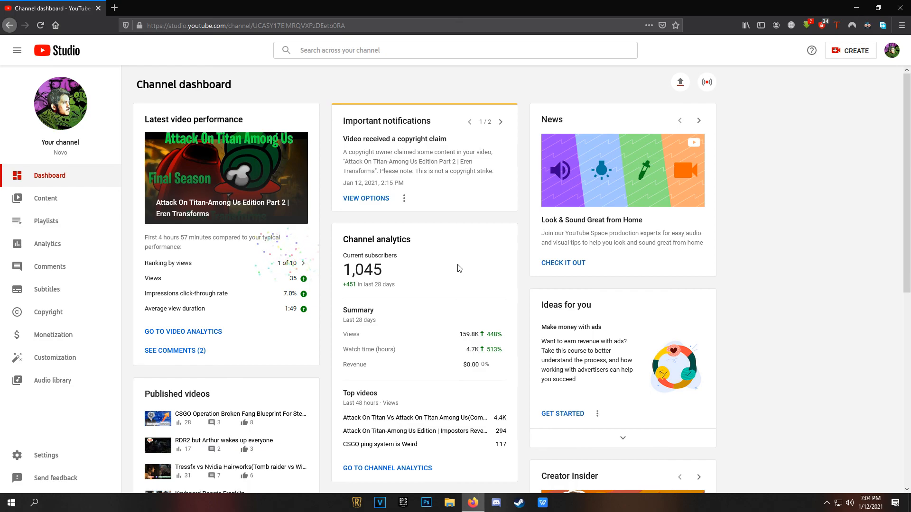